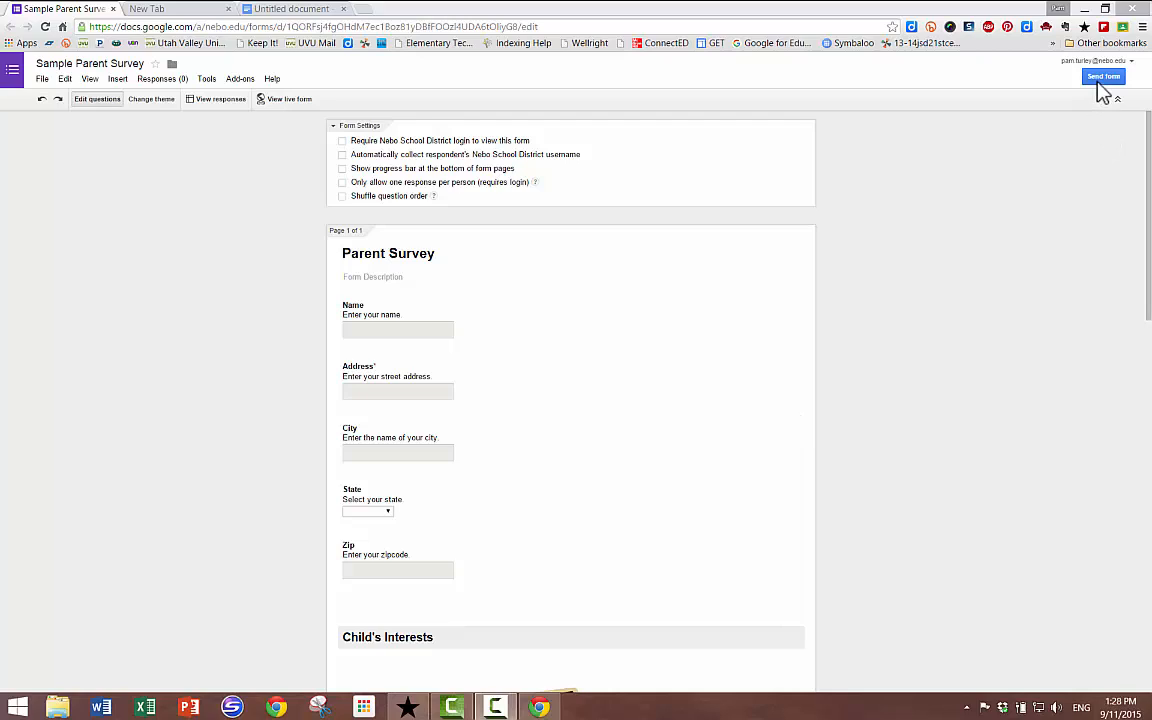
Open the Send form dialog for the Parent Survey to show its share link.
left_click(1103, 76)
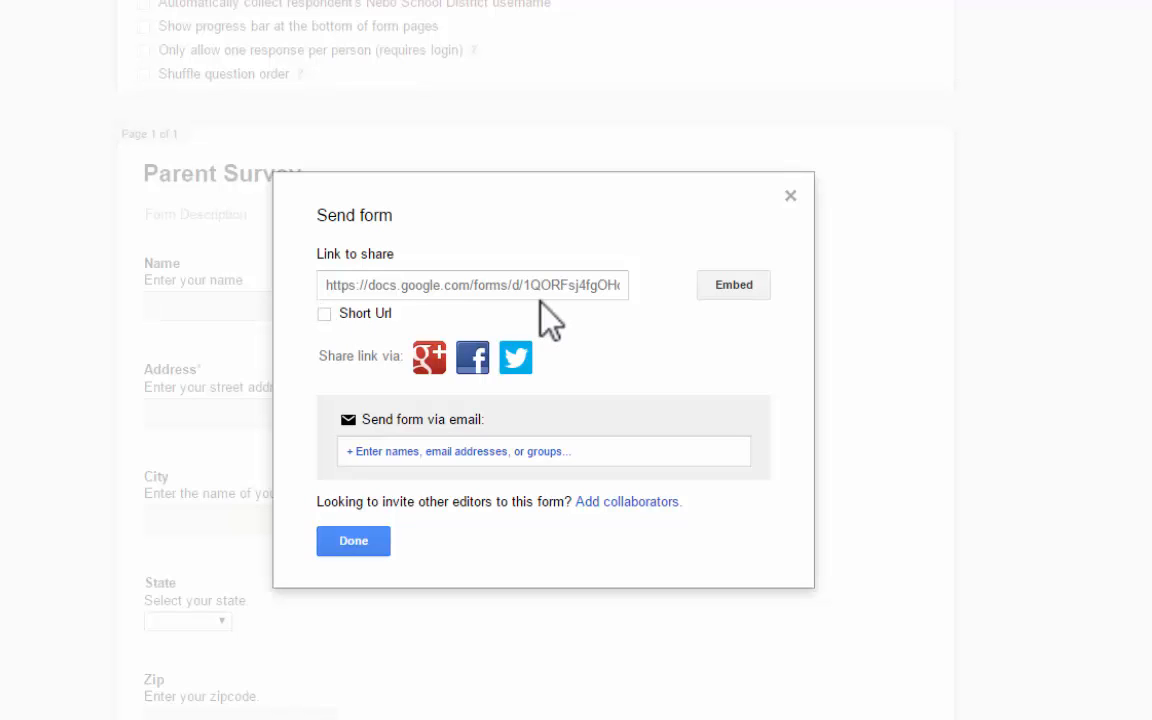
mouse_move(349, 340)
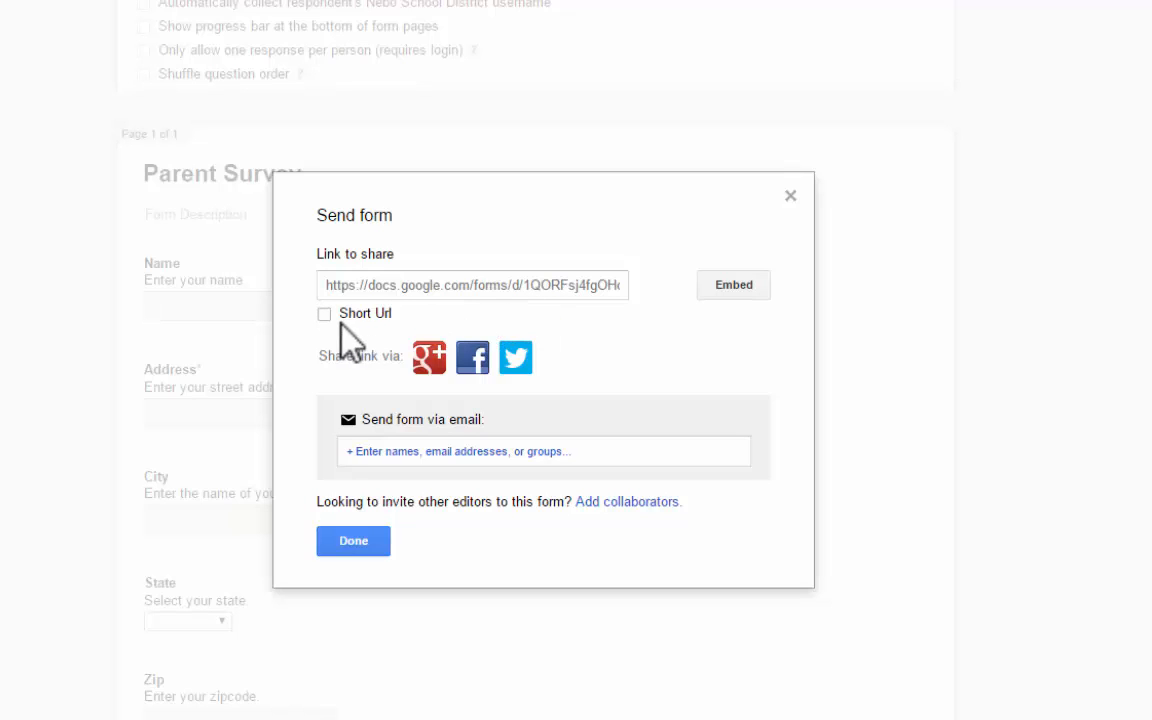
Tick Short URL to preview the goo.gl link, then untick it for the full link.
left_click(324, 313)
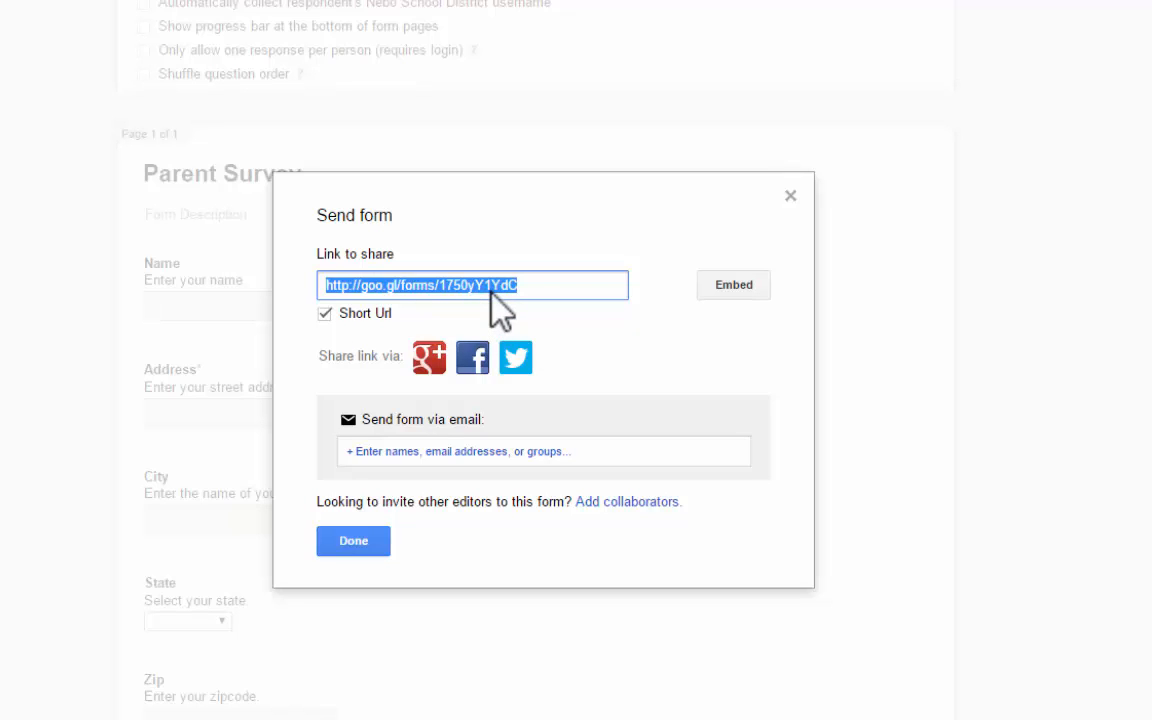
mouse_move(600, 360)
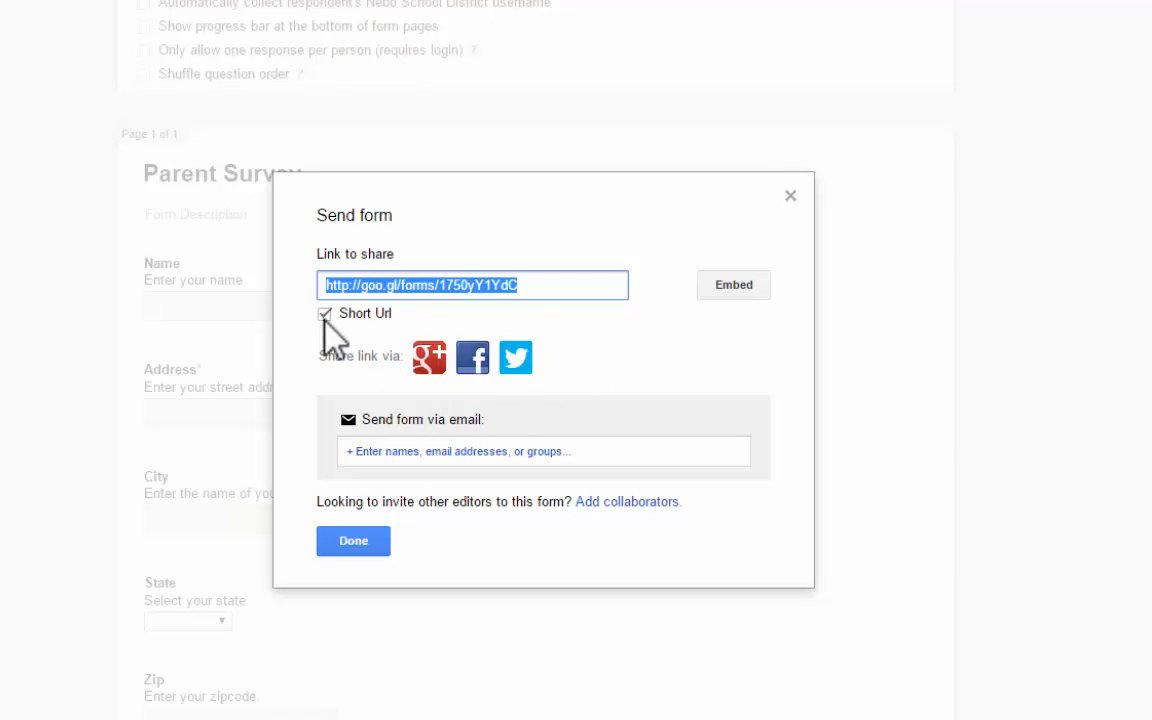
left_click(324, 313)
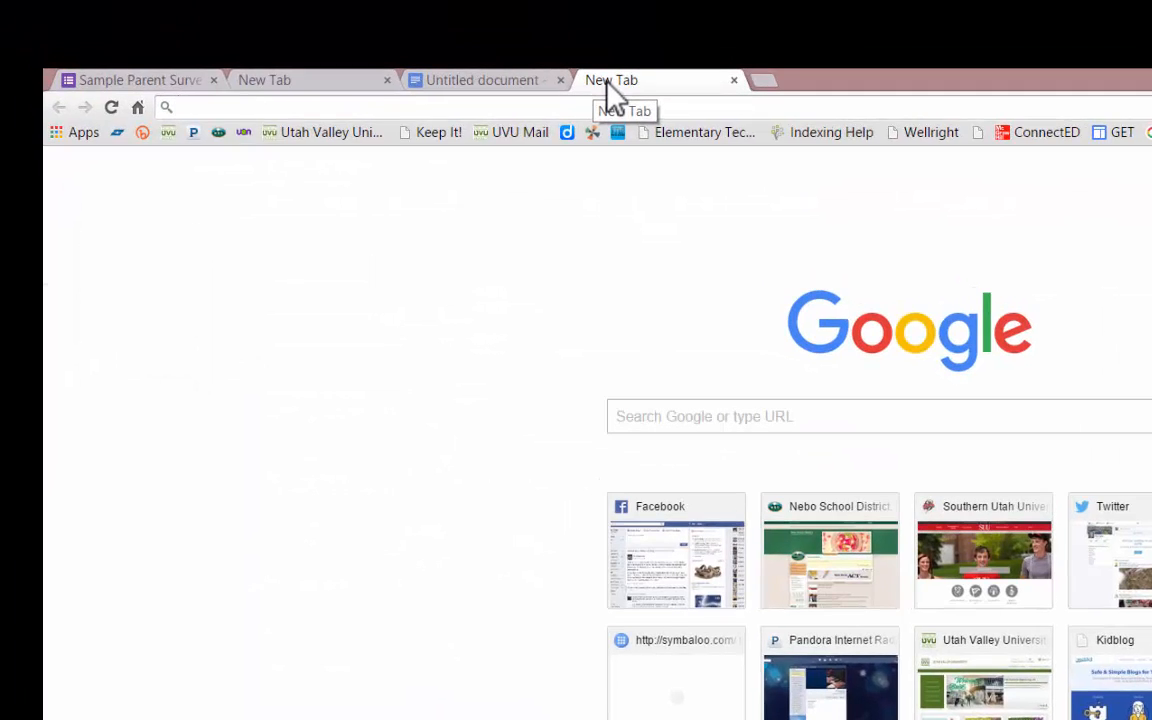
Go to goo.gl in the new tab to load Google URL Shortener.
type("goo.gl")
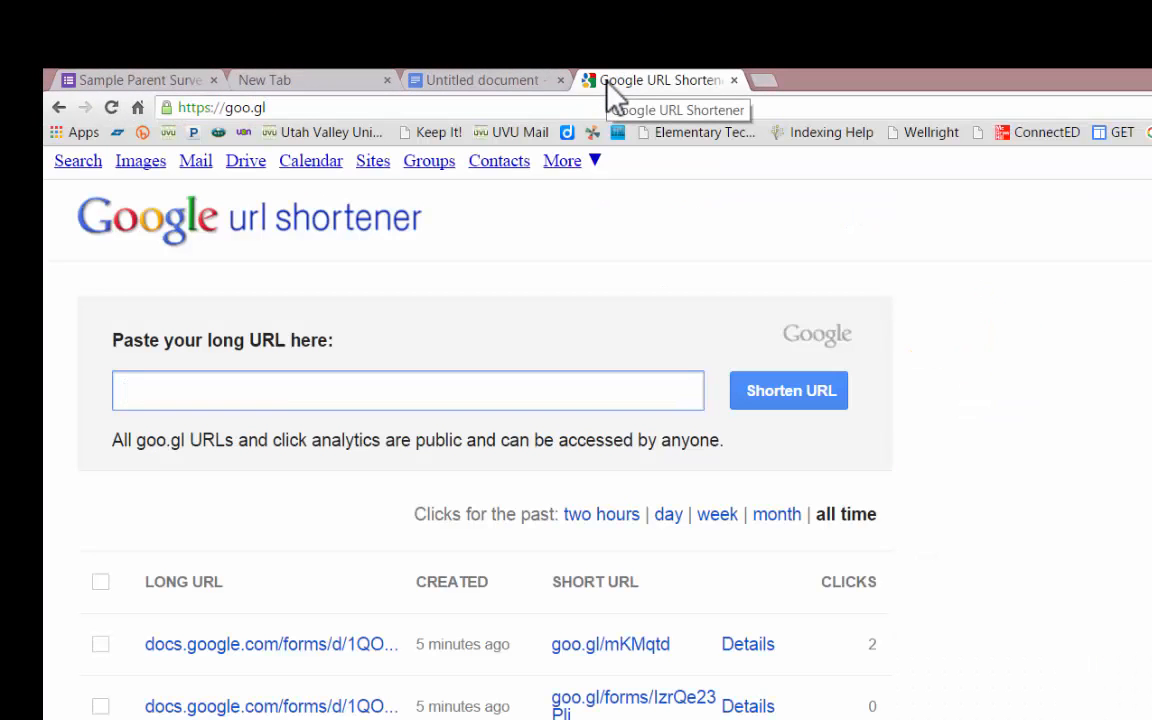
mouse_move(640, 160)
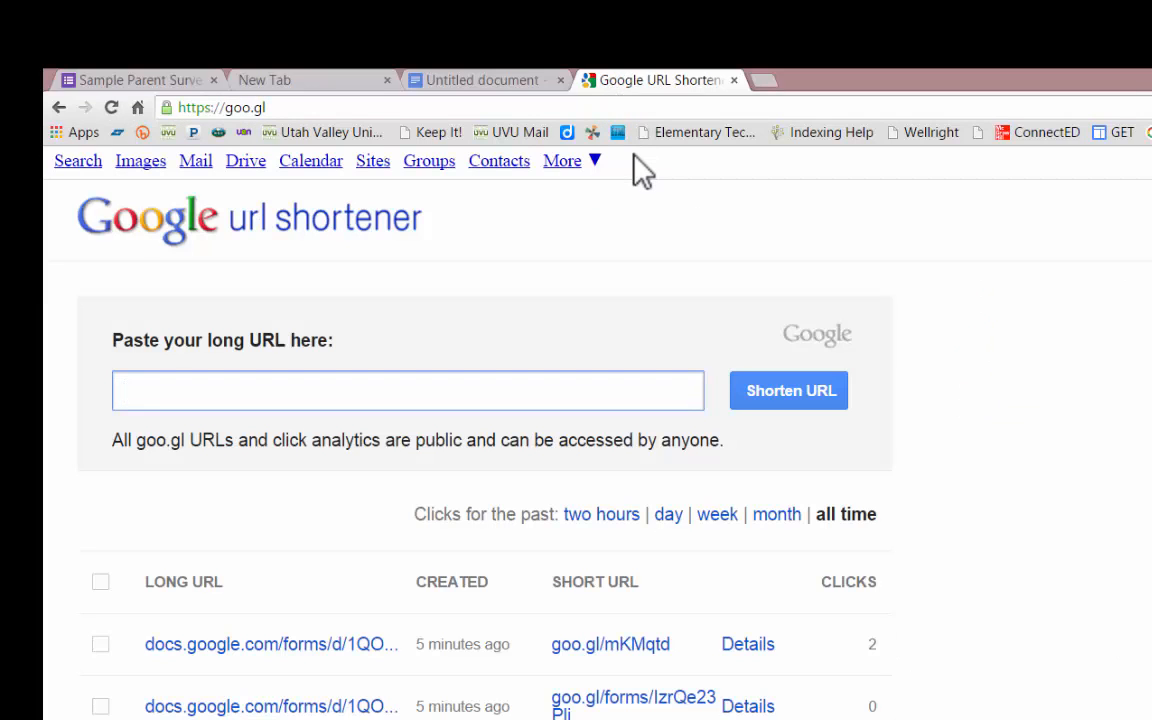
Paste the form's long viewform URL into the shortener and create the goo.gl link.
left_click(407, 390)
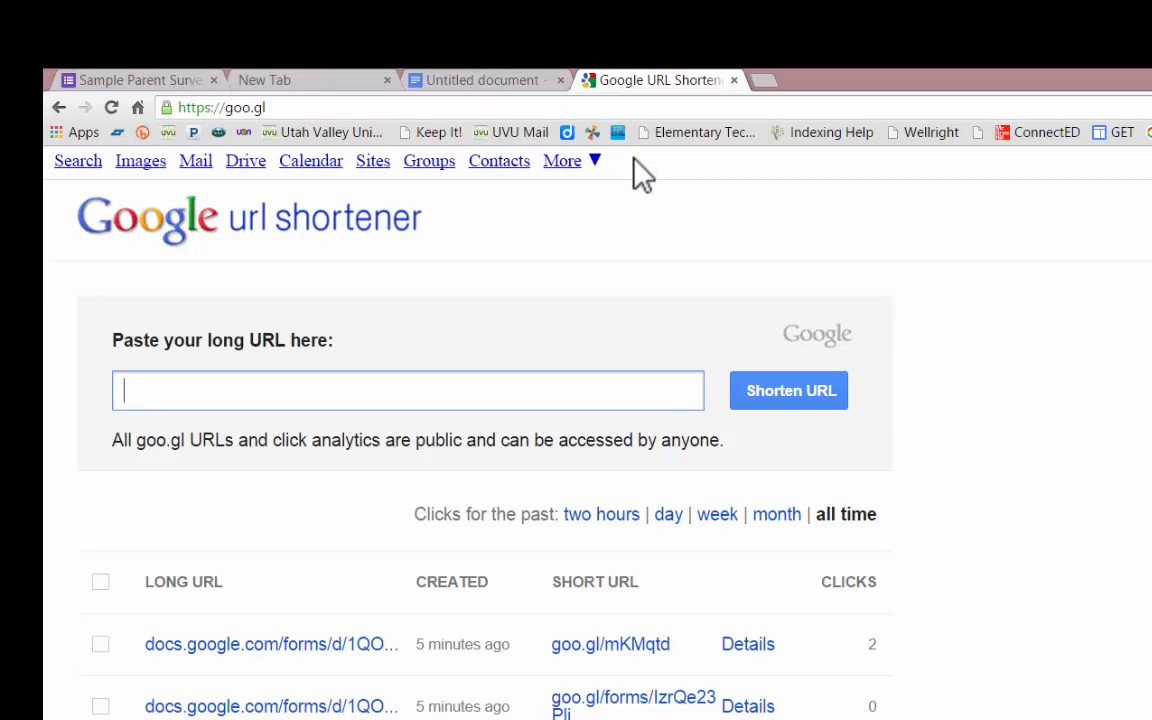
type("Boz81yDBfFOOzl4UDA6tOliyG8/viewform?usp=send_form")
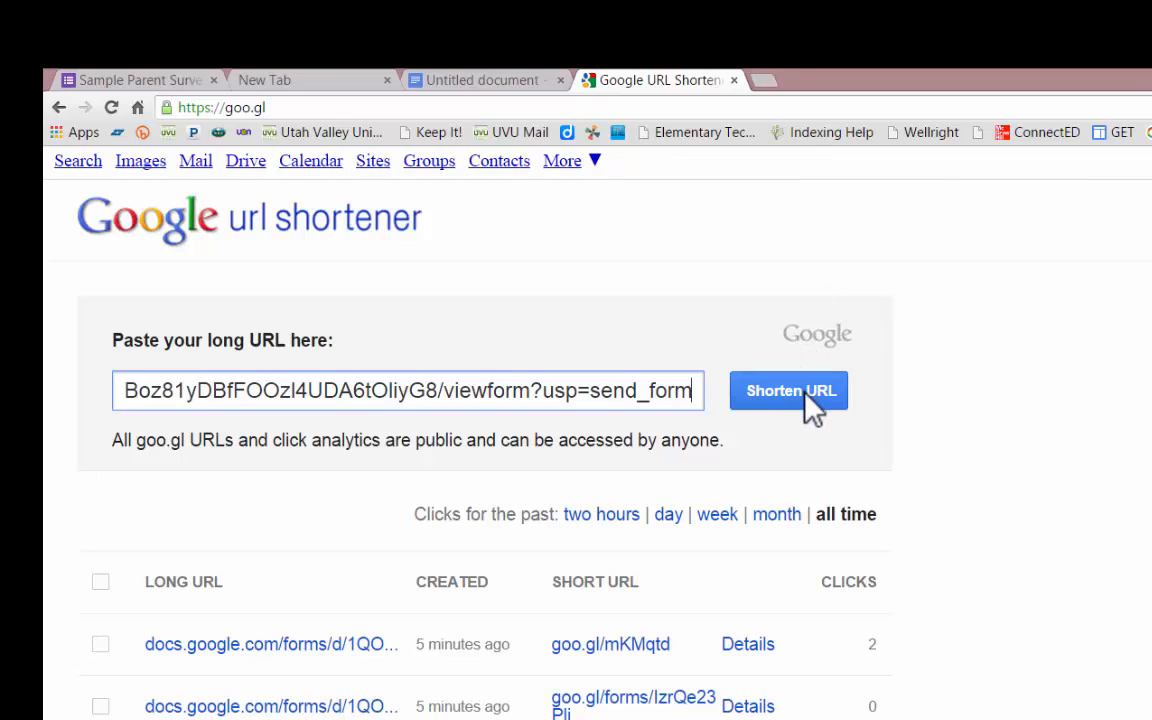
left_click(789, 390)
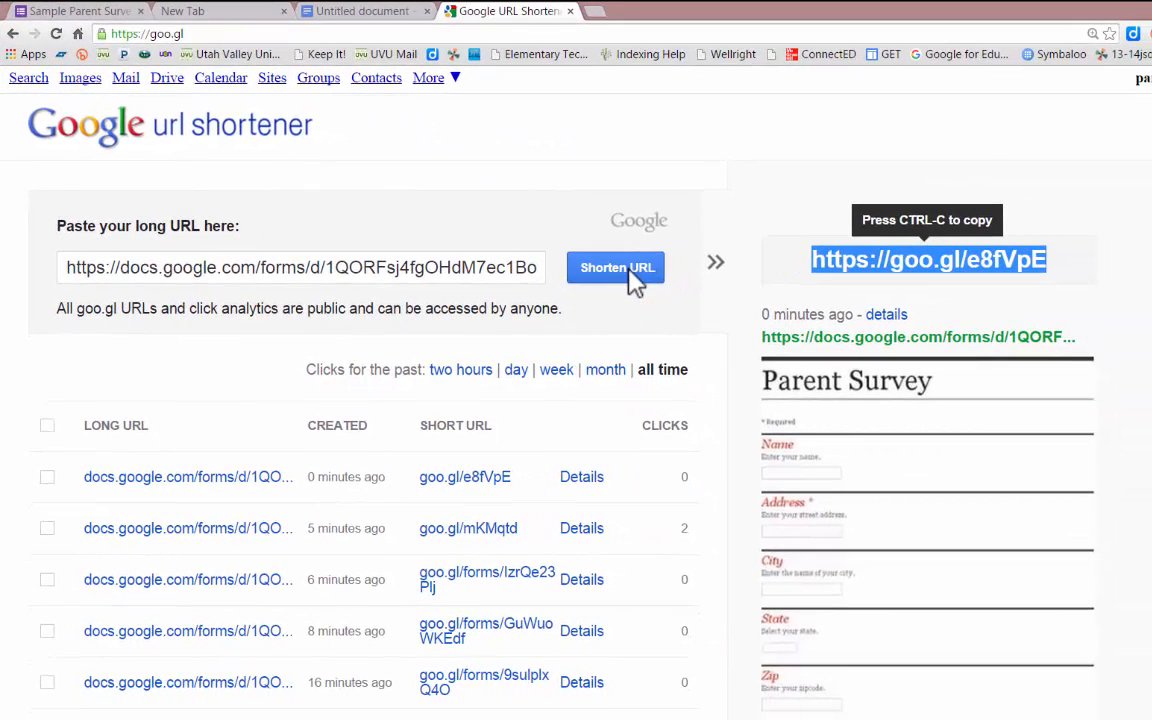
mouse_move(1070, 277)
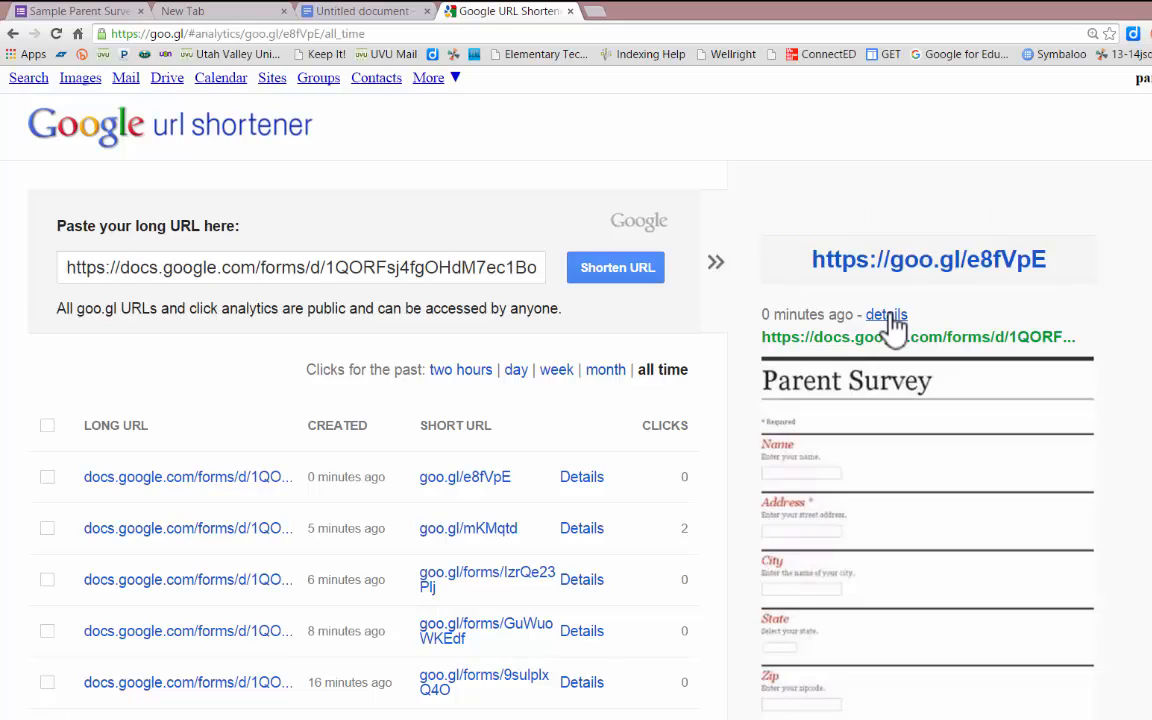
View the short link's details and QR code options, then switch to the Untitled document.
left_click(886, 314)
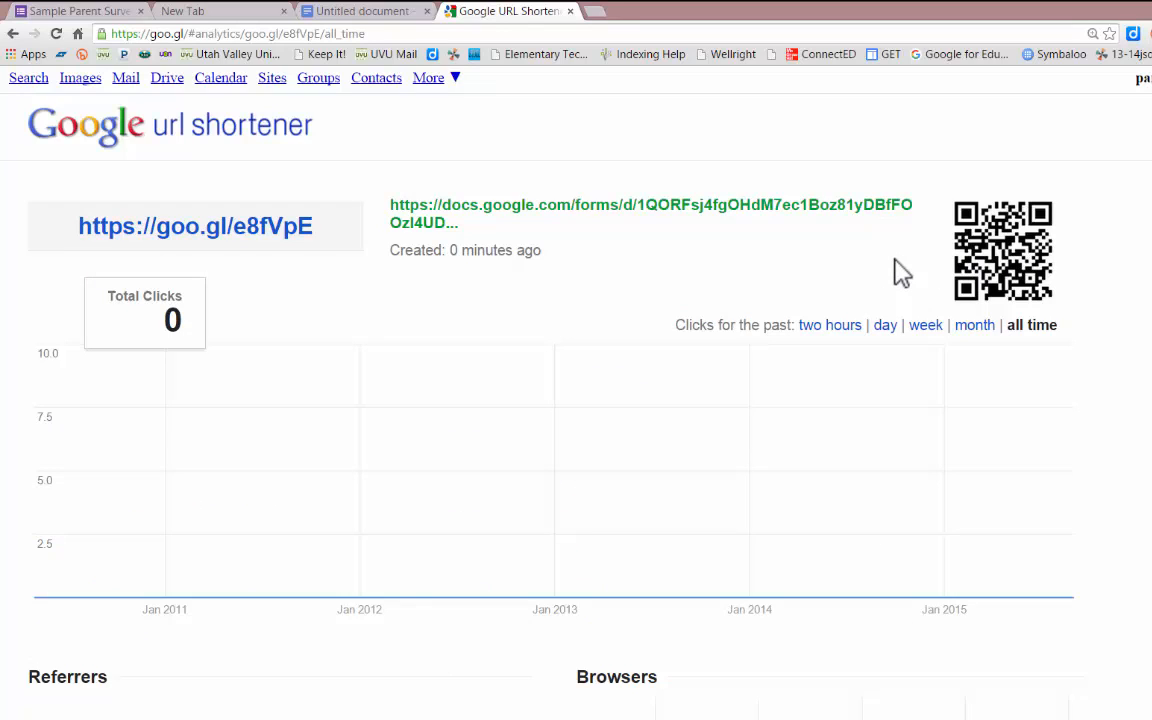
mouse_move(1010, 280)
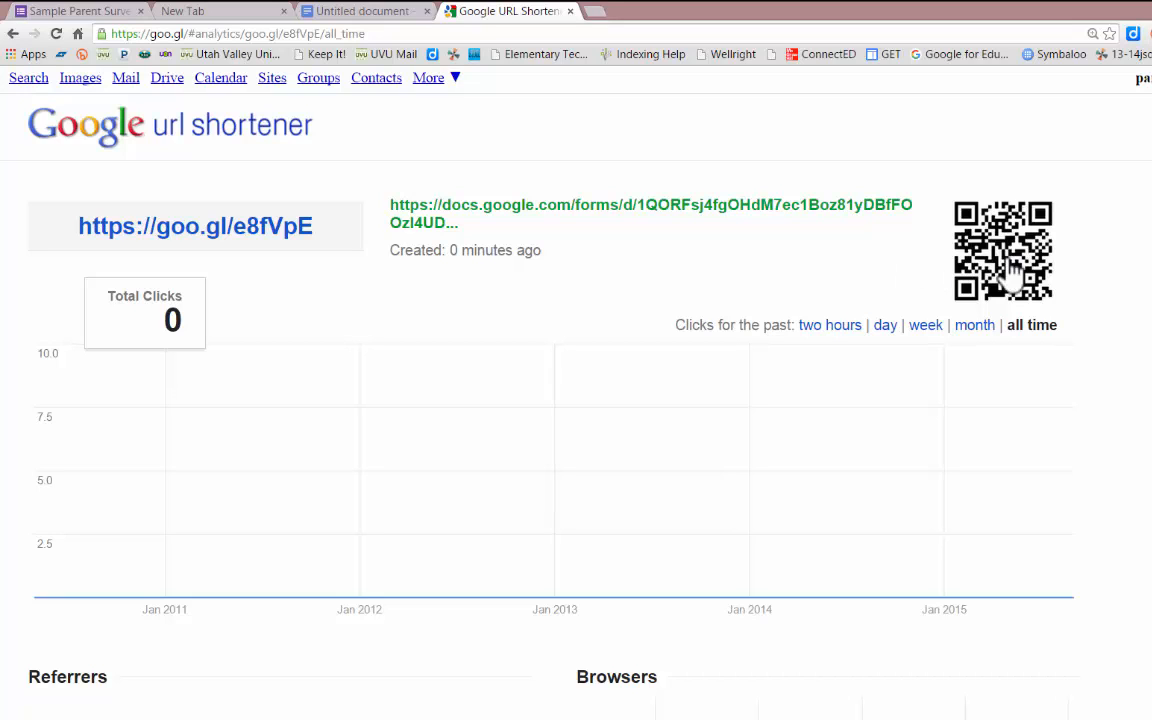
right_click(1015, 280)
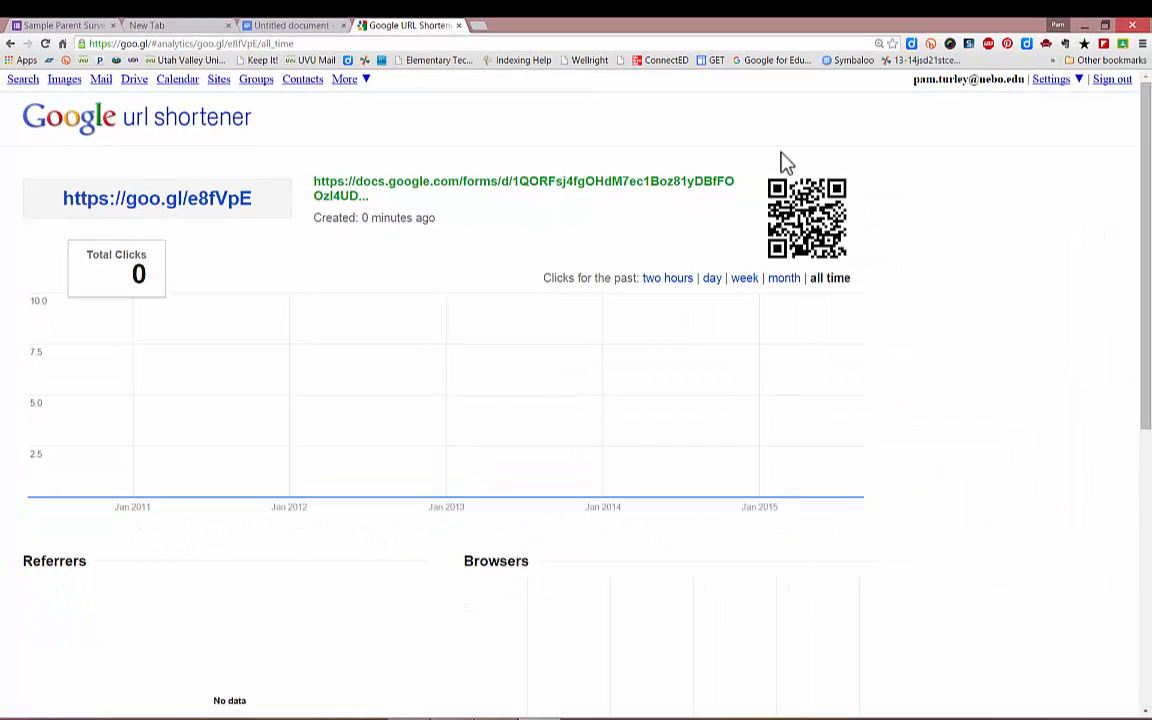
left_click(290, 25)
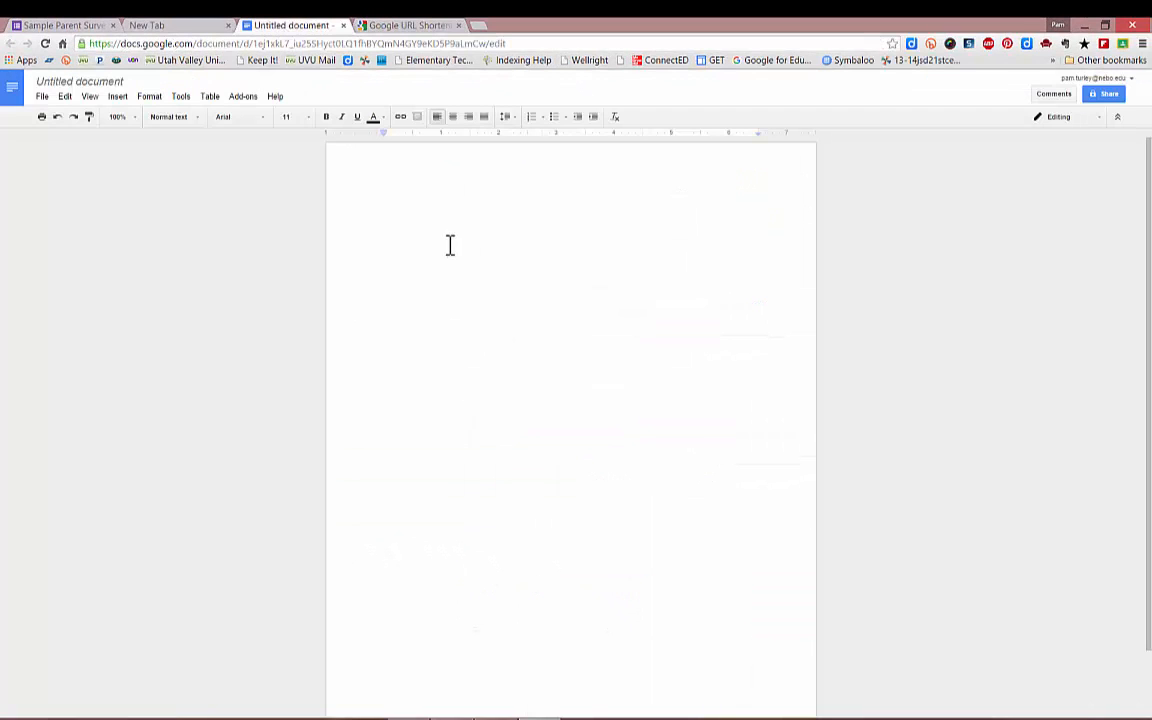